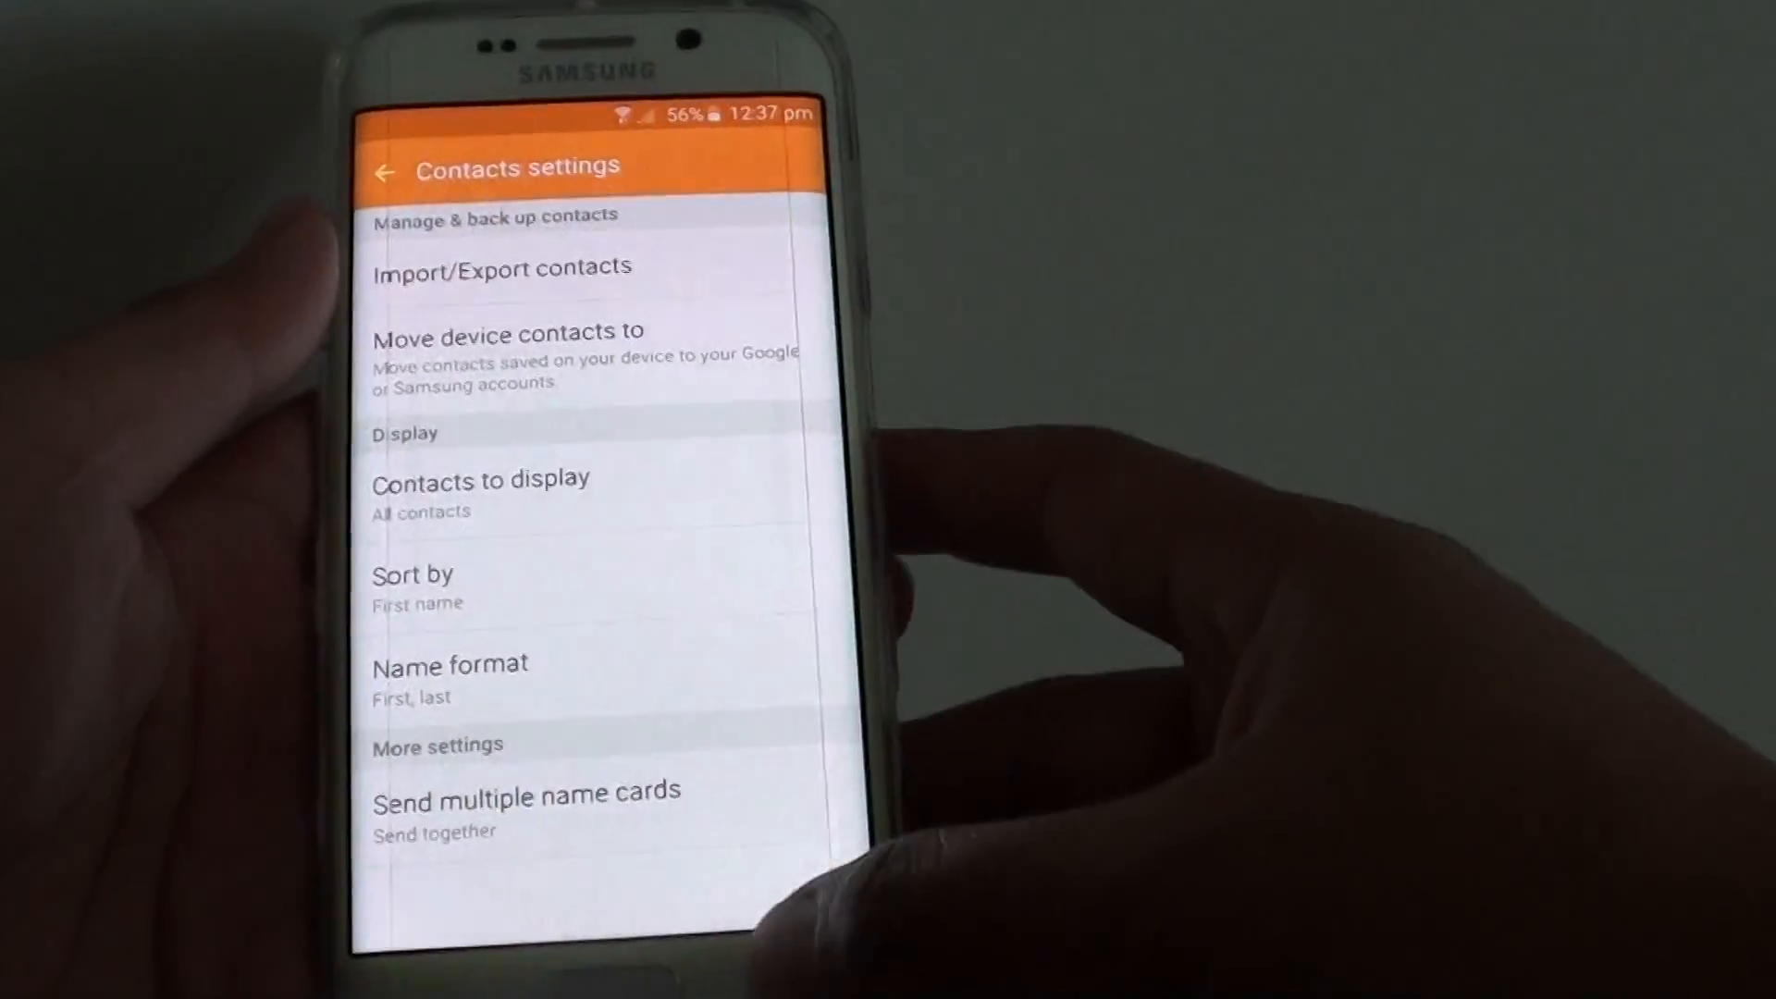
Return to the main contacts list and show its MORE overflow menu
left_click(384, 172)
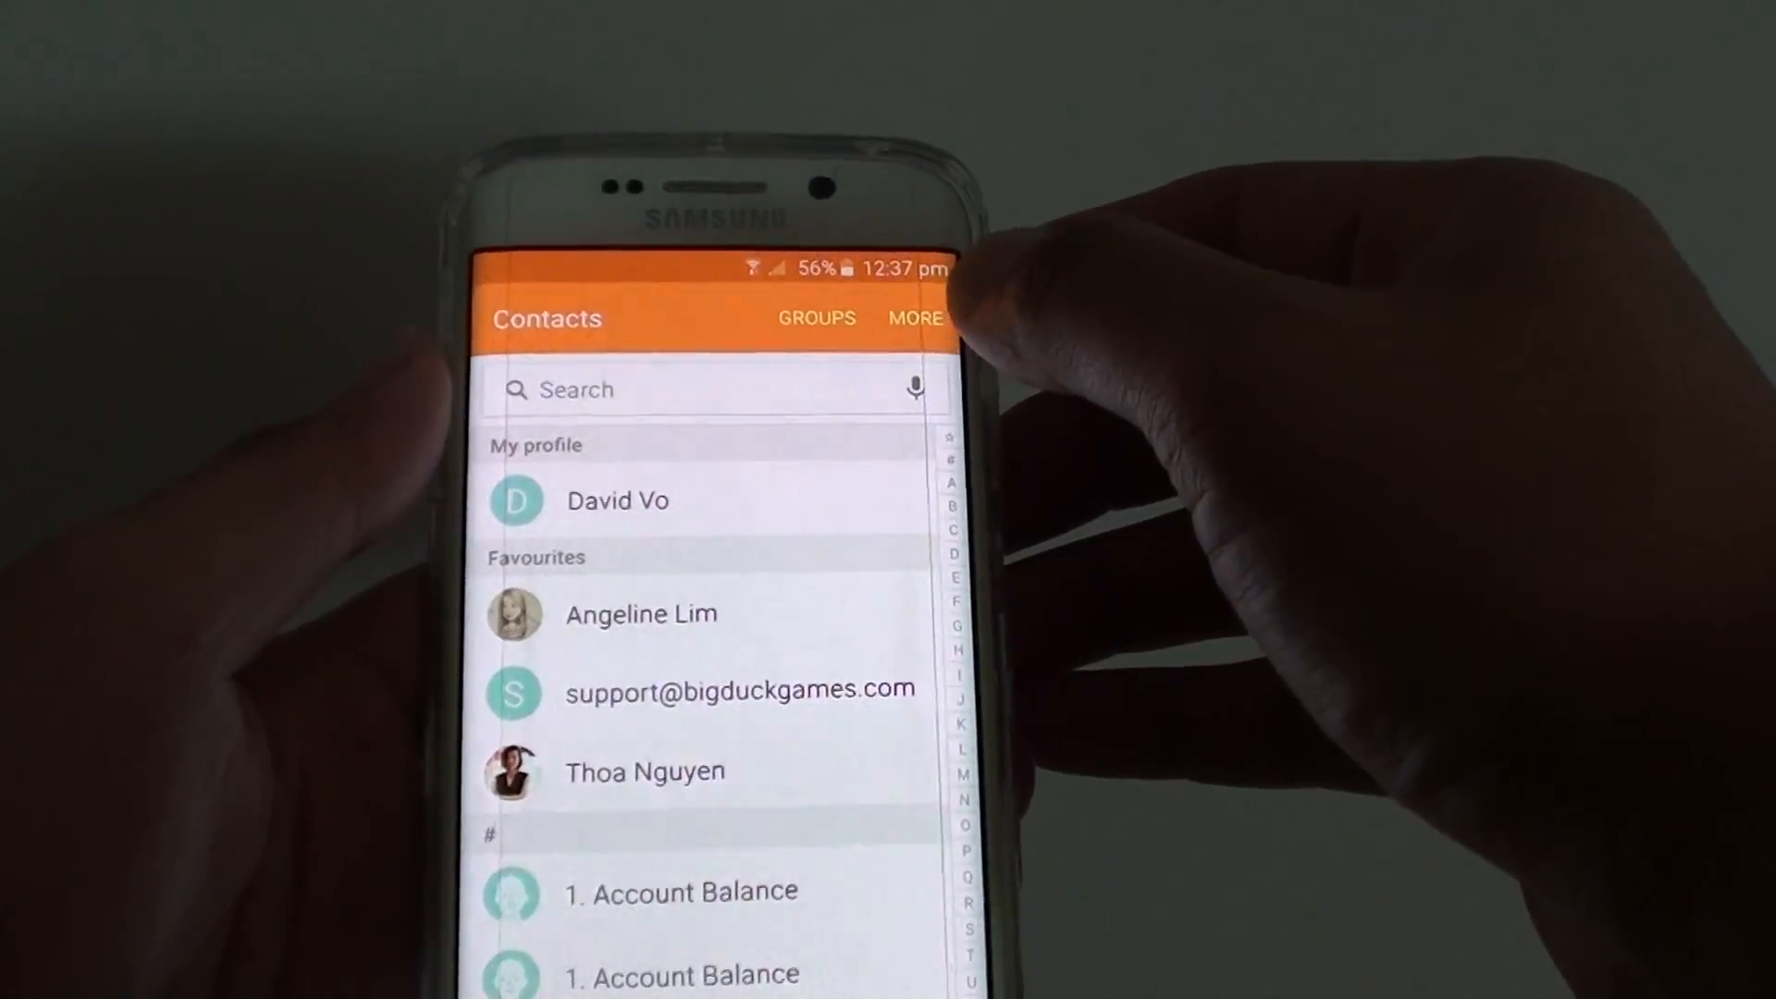
left_click(917, 318)
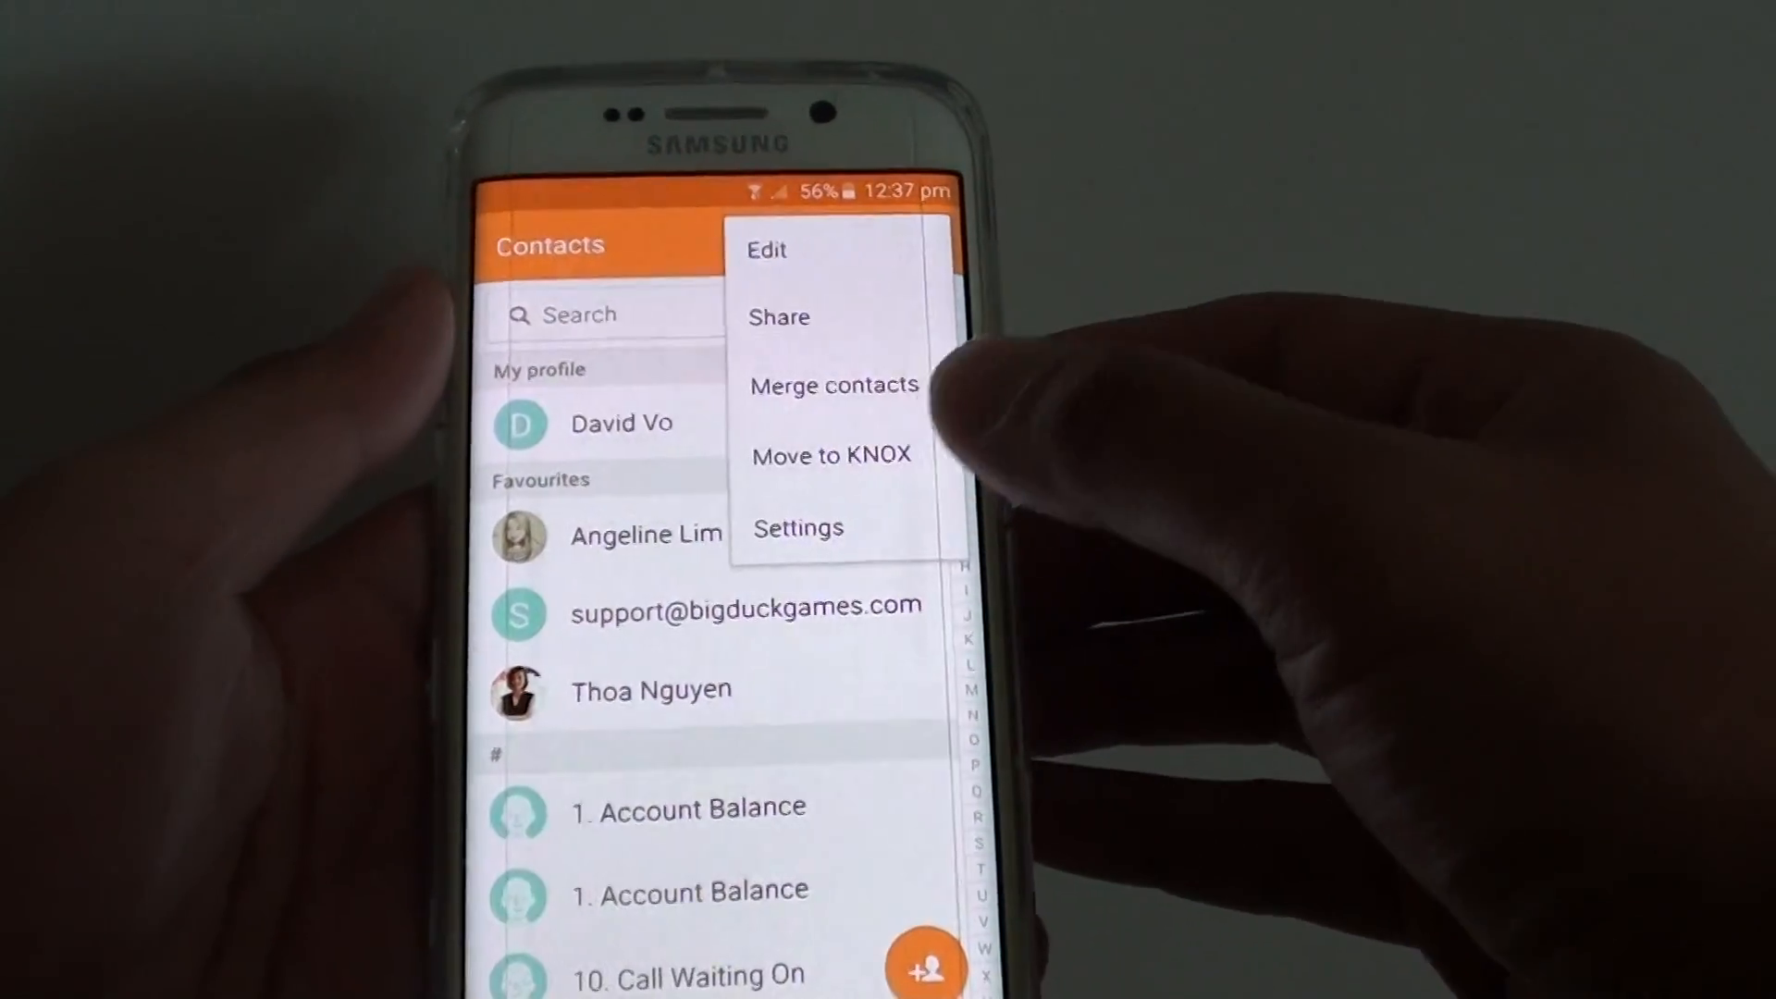
Enter Settings from the overflow menu to reach the contacts-to-display choice
left_click(798, 527)
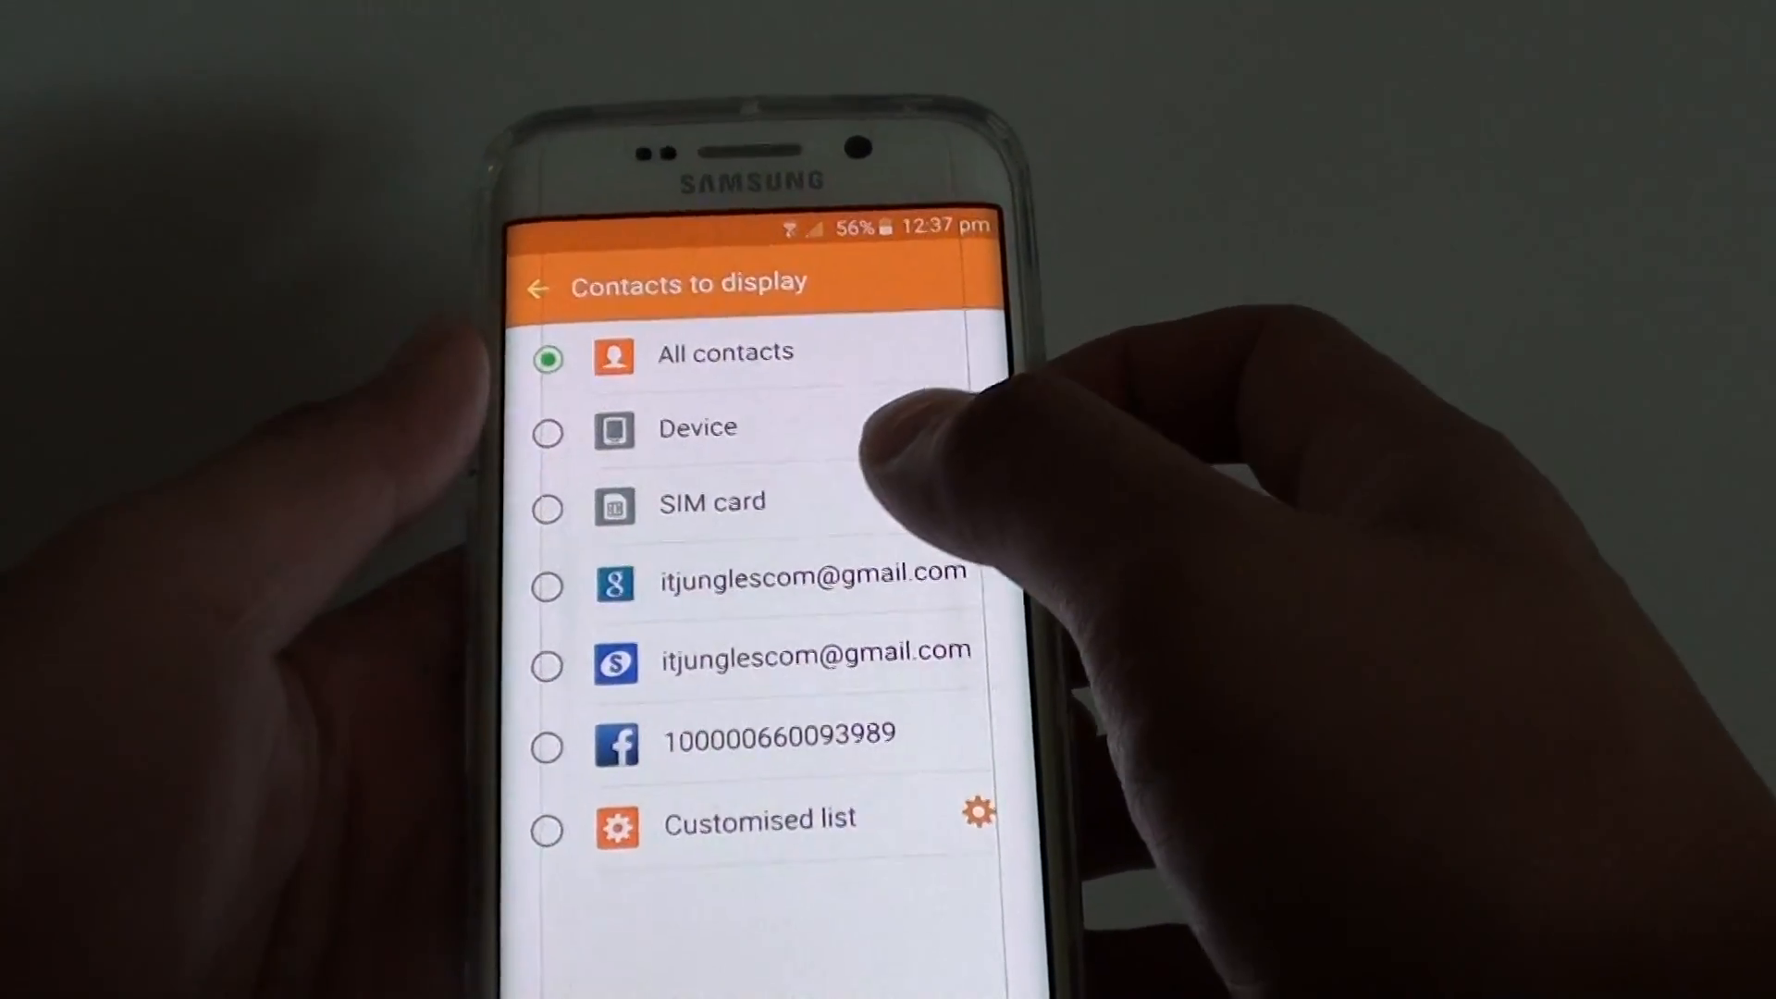
Choose Device as the only source under Contacts to display
left_click(540, 285)
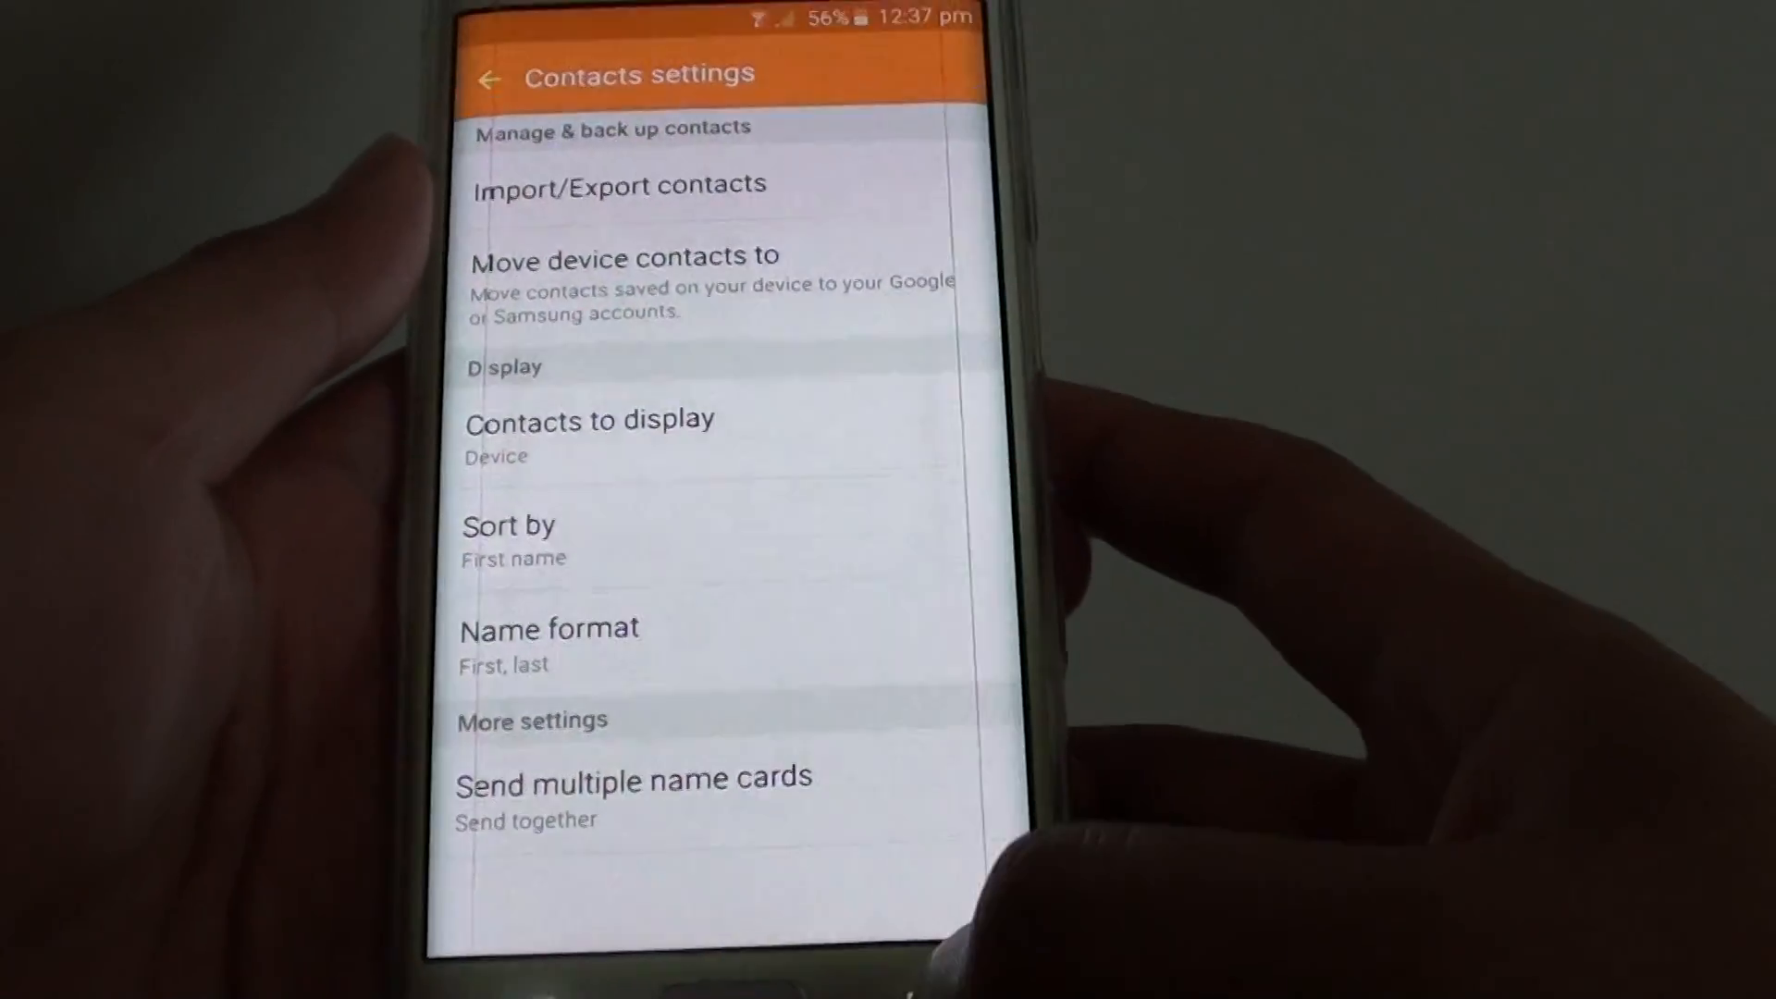
View the list now showing 'Contacts on device', then go to the home screen
left_click(488, 80)
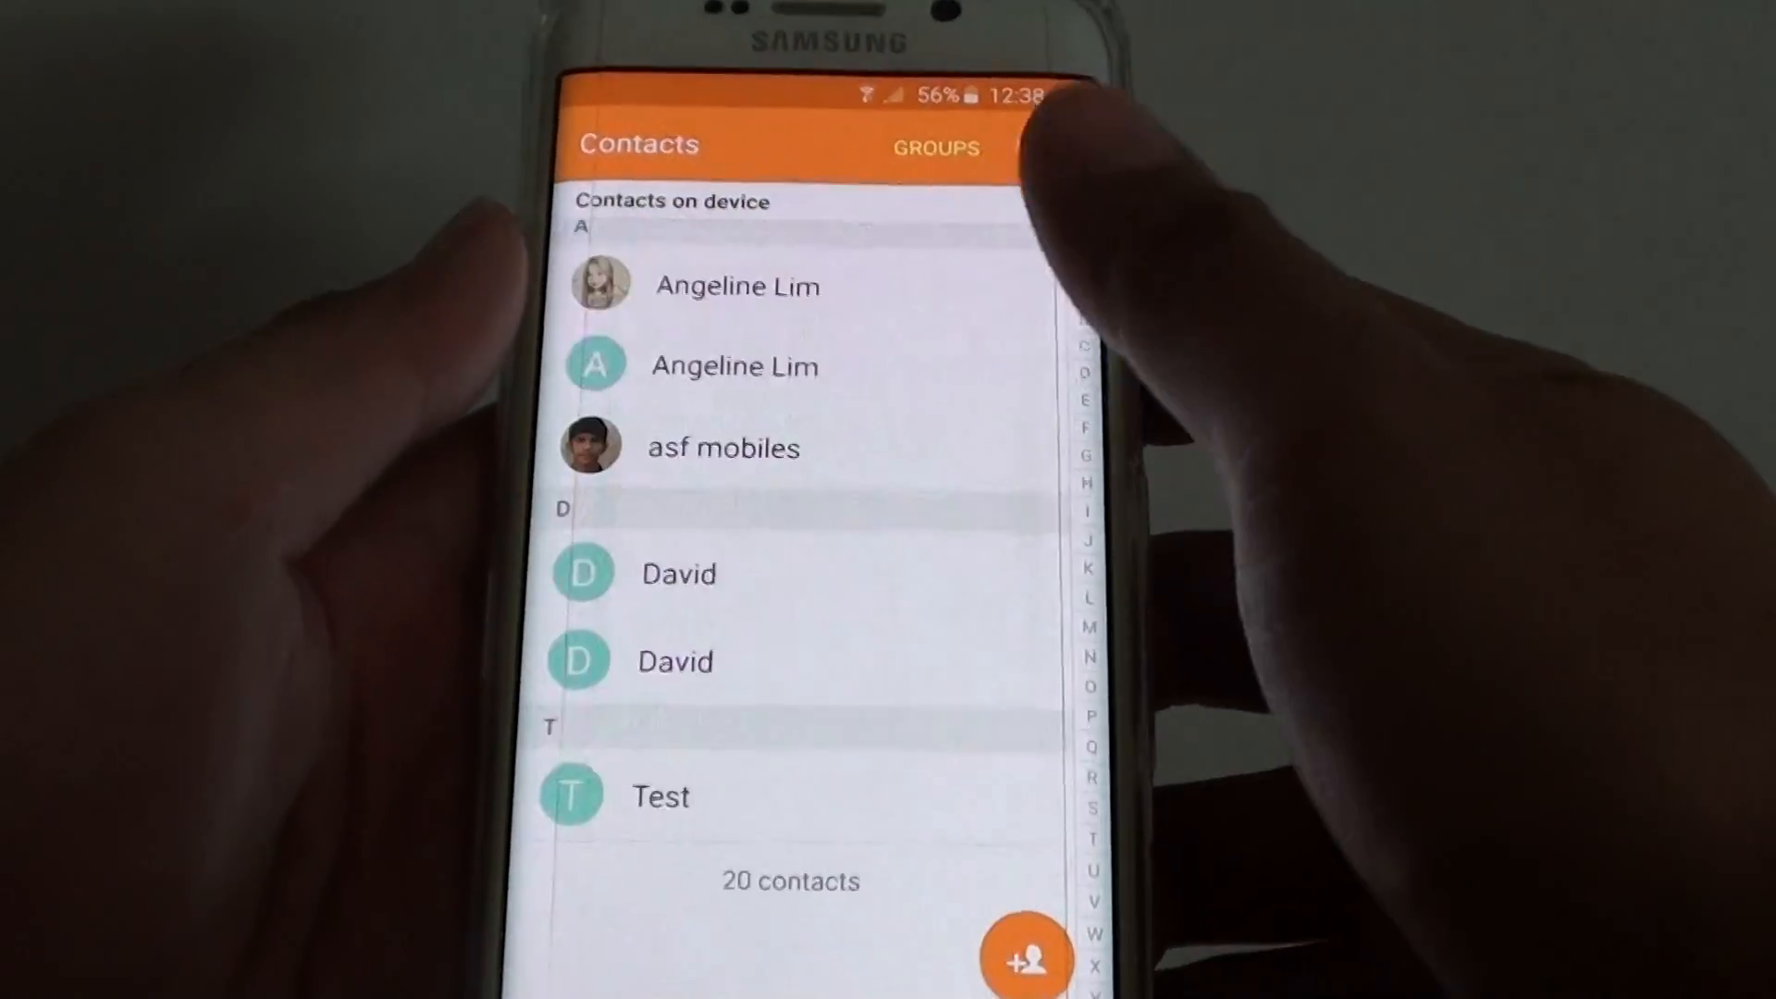
scroll("down", 3)
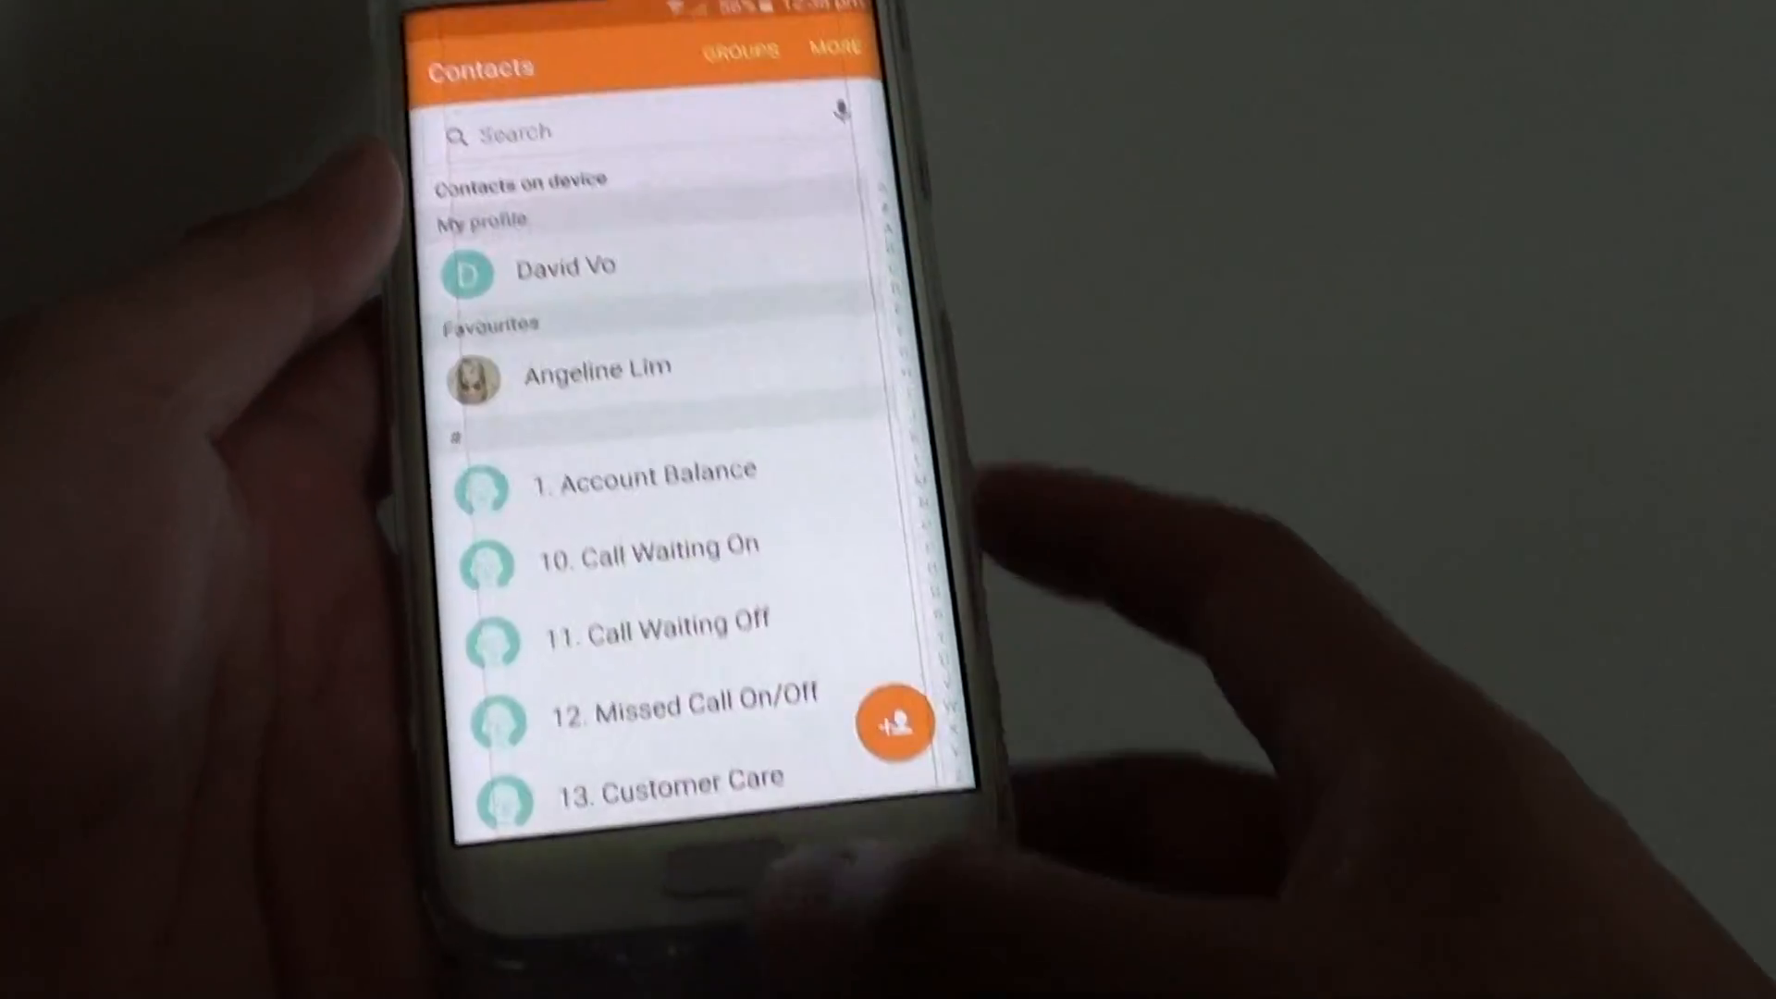
key("home")
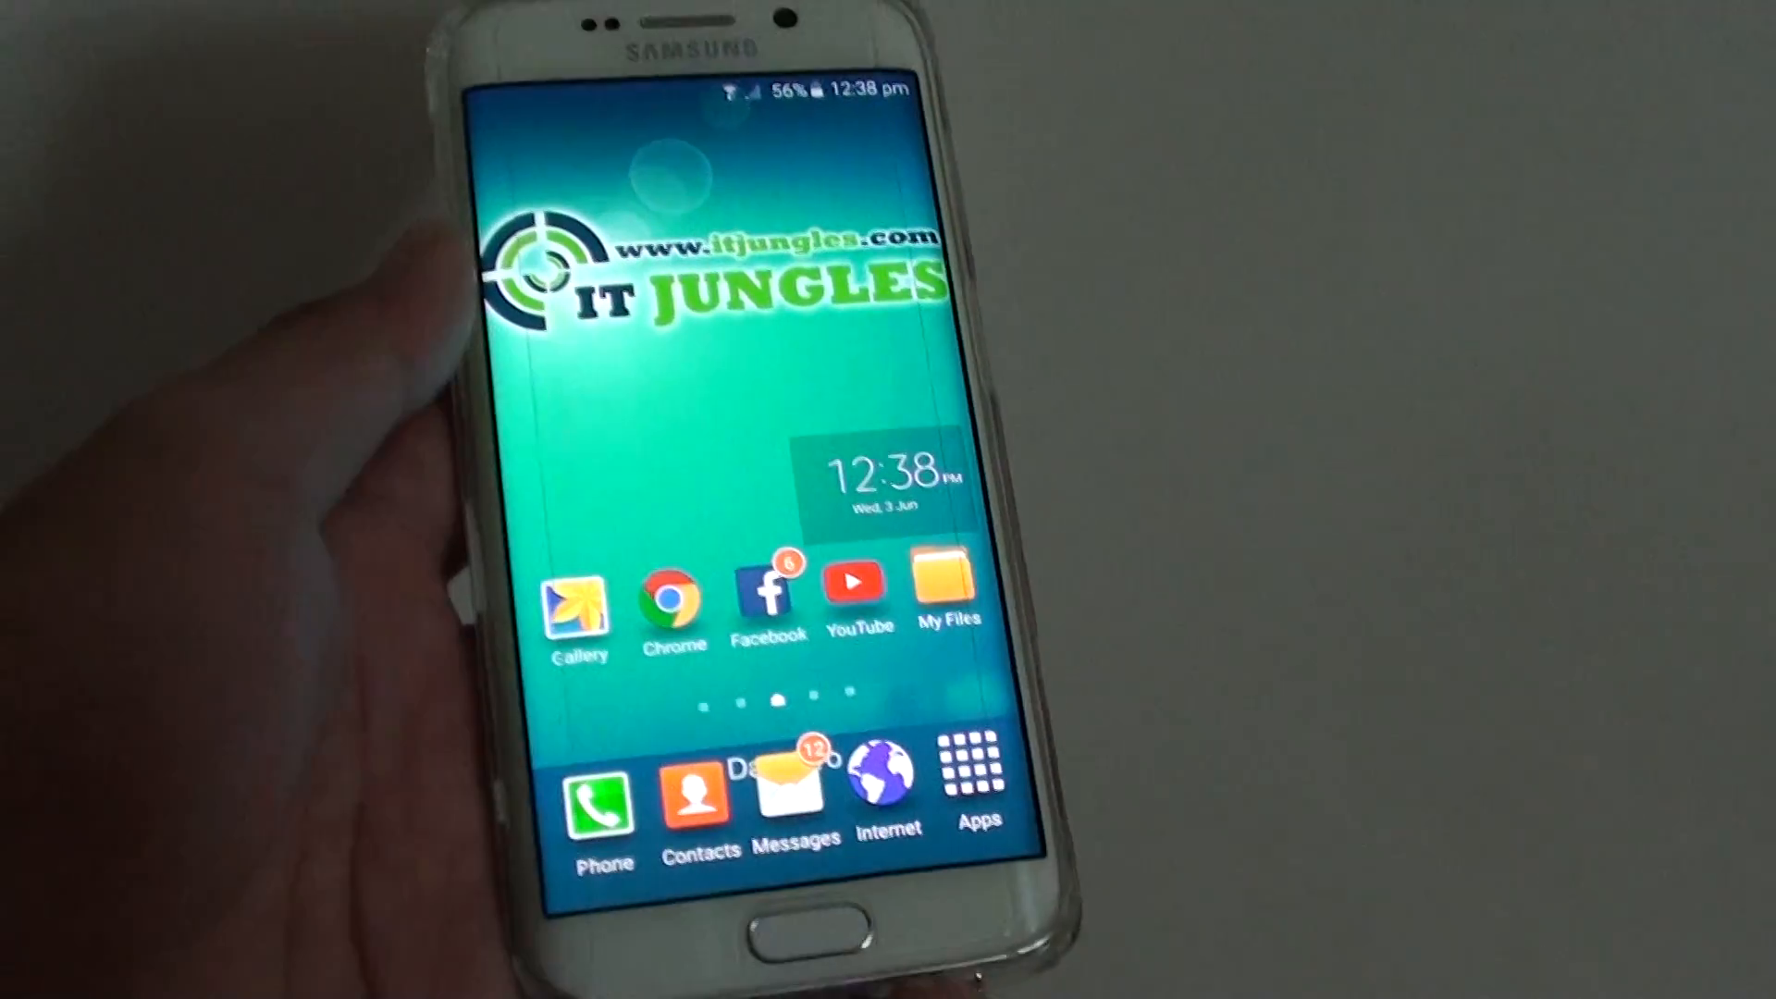